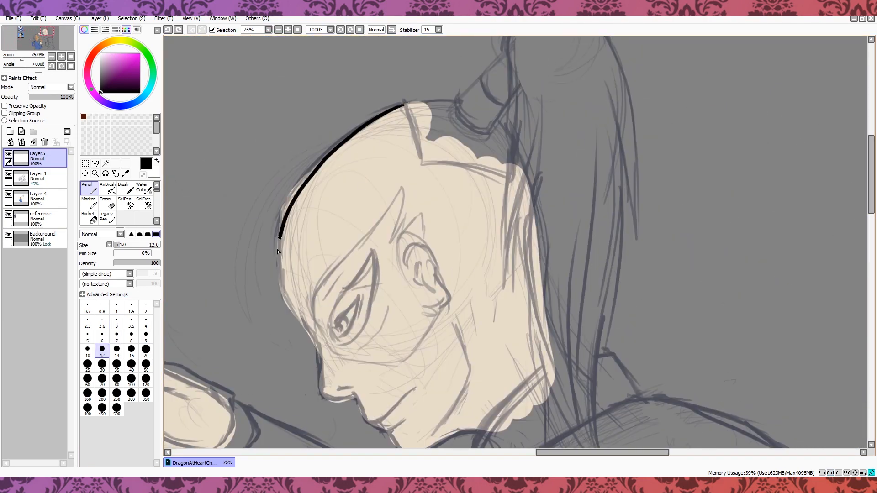
Ink the curve of Zuko's head and hair with the Pencil, erasing stray overlaps as they appear.
left_click_drag(279, 235, 352, 392)
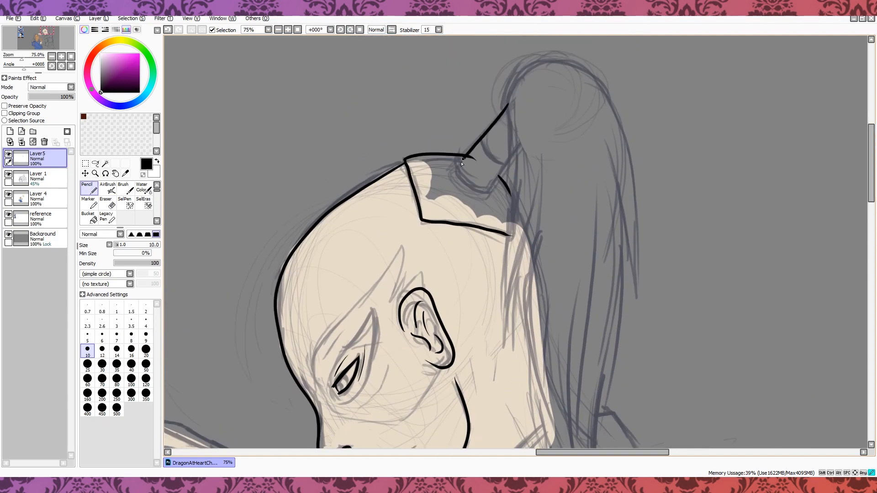
left_click(106, 201)
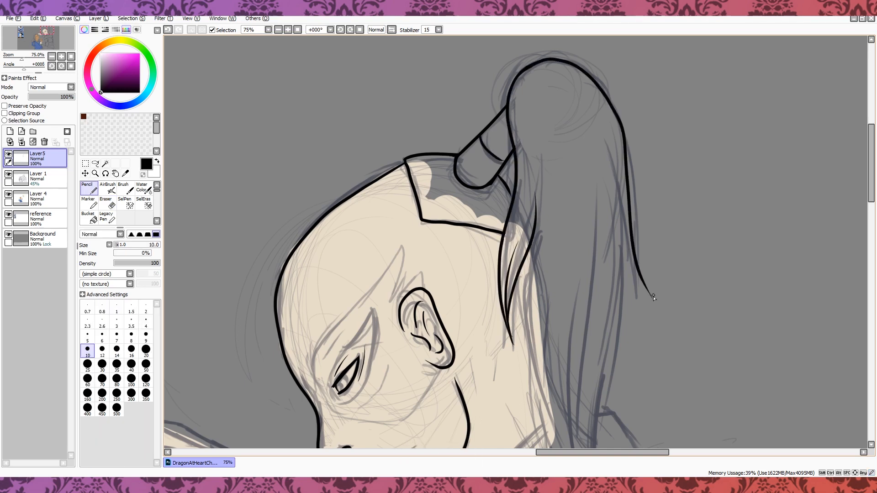
left_click(106, 196)
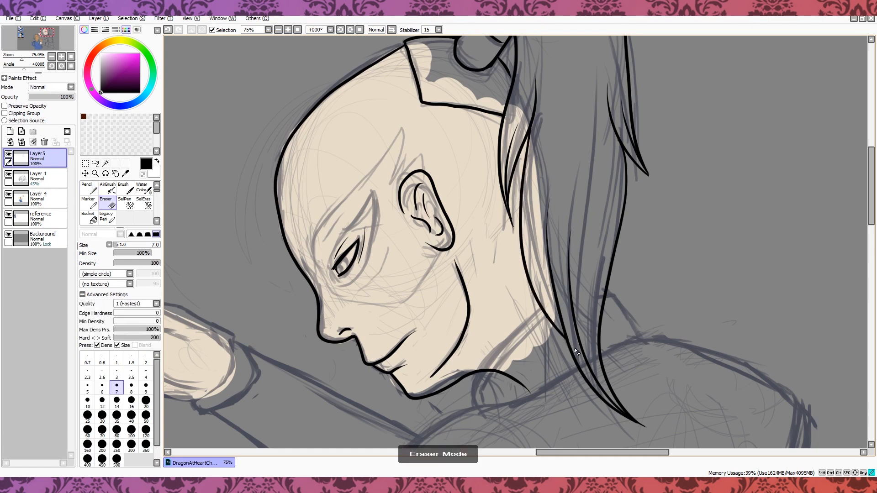
left_click(87, 186)
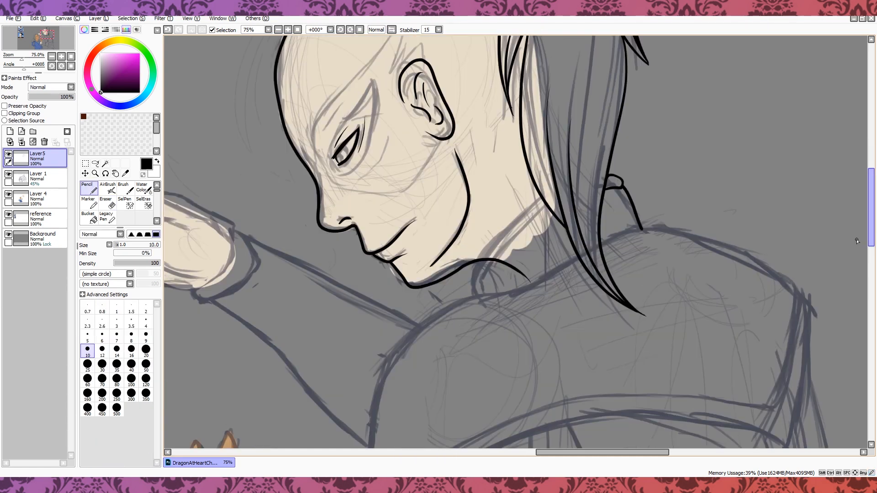
left_click(106, 192)
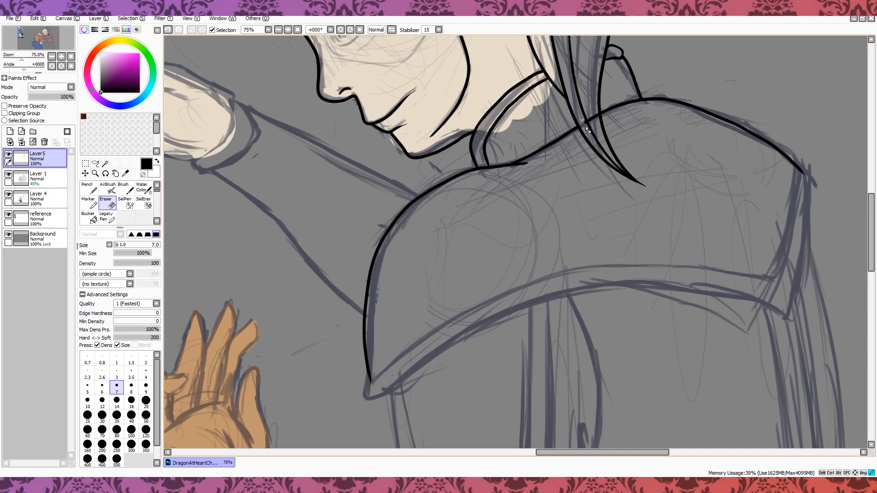
left_click(88, 186)
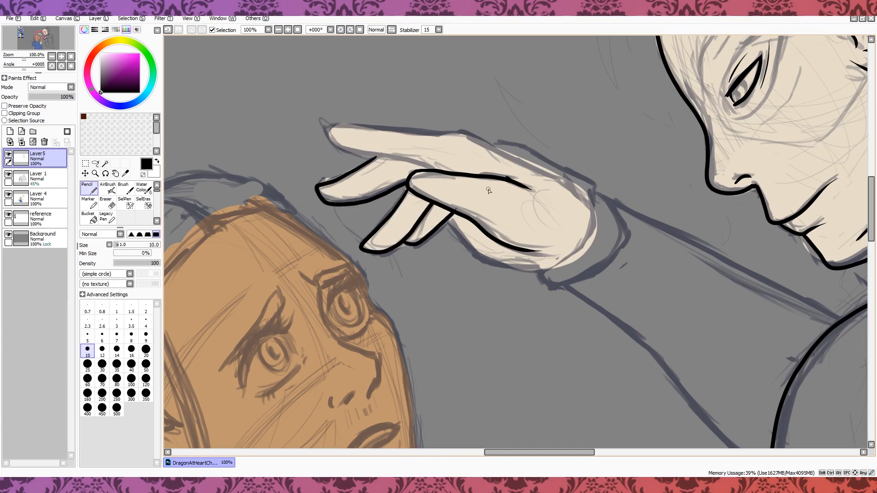
Ink the outline of Zuko's outstretched fingers and the edge of his sleeve.
left_click_drag(486, 190, 574, 252)
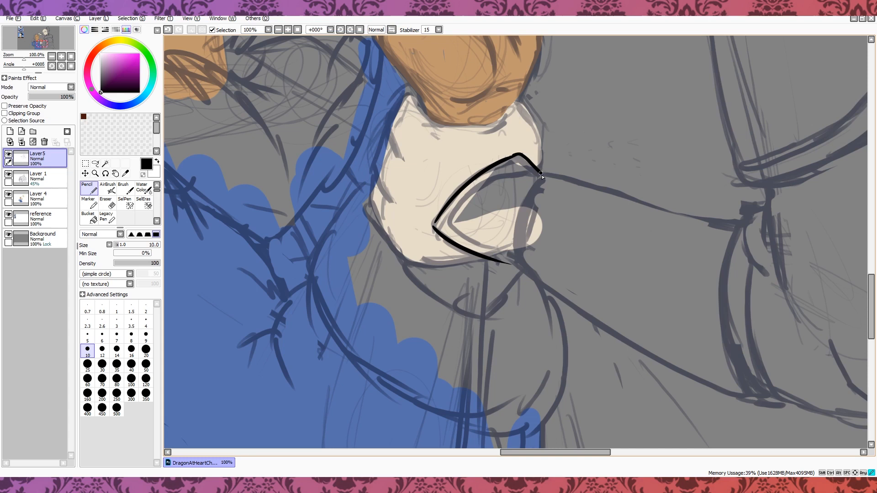
left_click(105, 201)
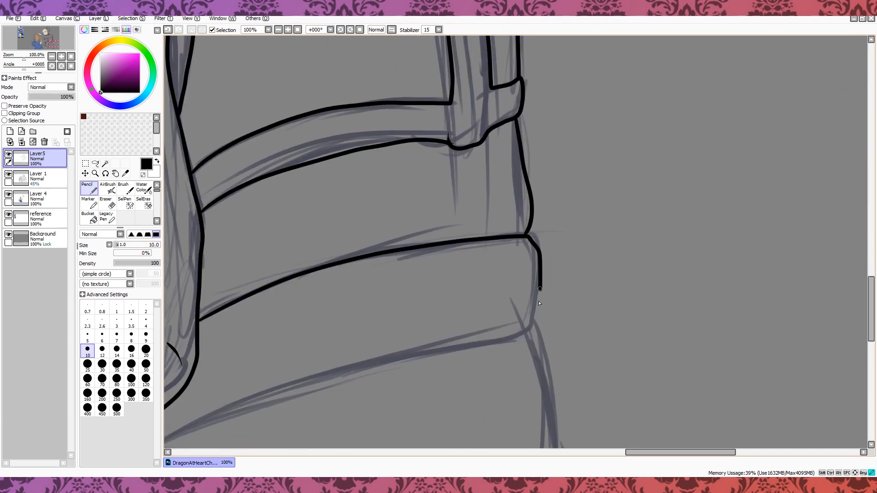
Ink the stacked armour plates and Katara's raised hand, trimming stray line ends with the Eraser.
scroll("down", 3)
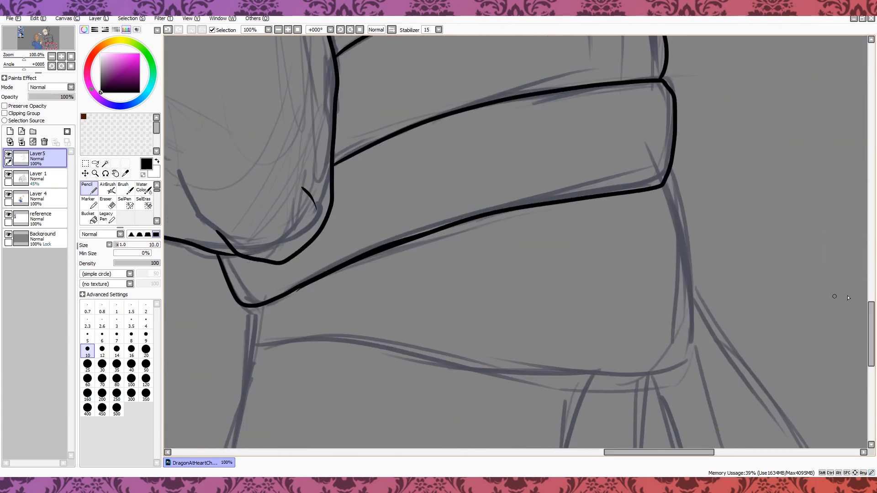
scroll("down", 3)
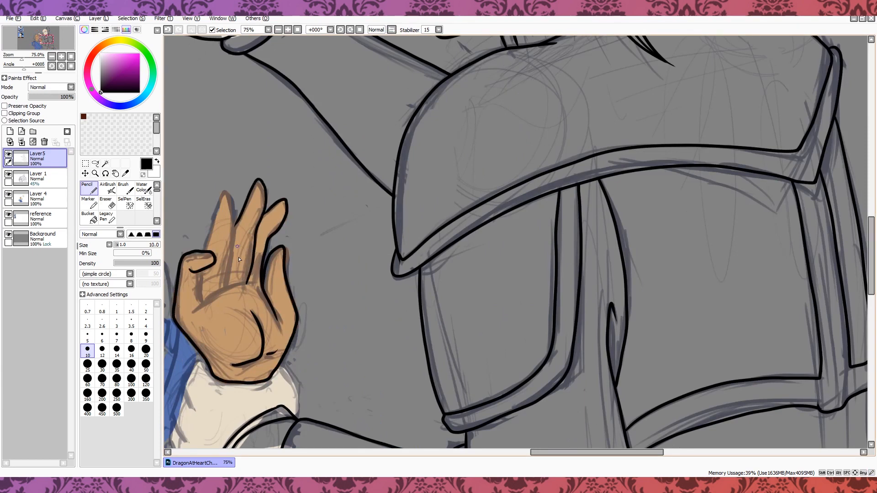
left_click(106, 190)
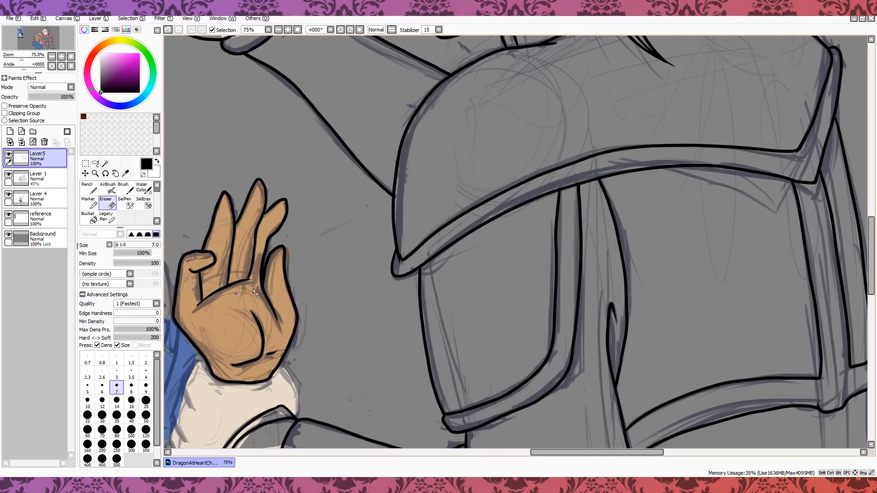
left_click(87, 186)
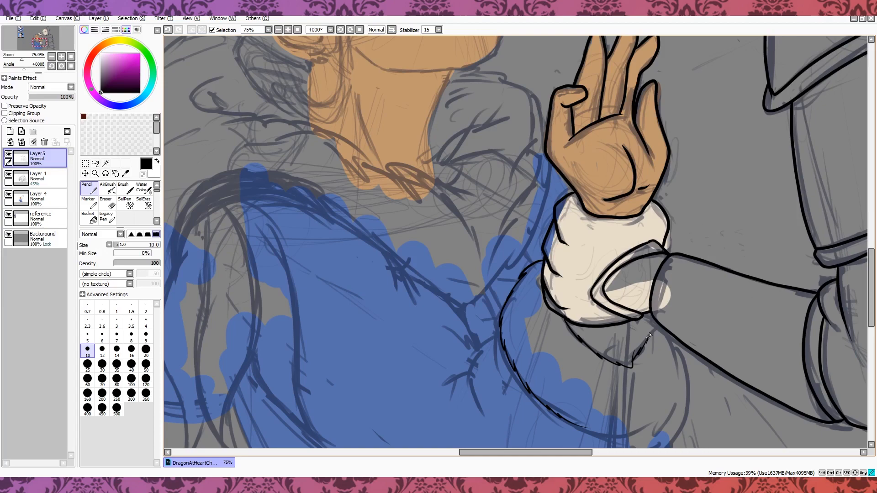
scroll("down", 3)
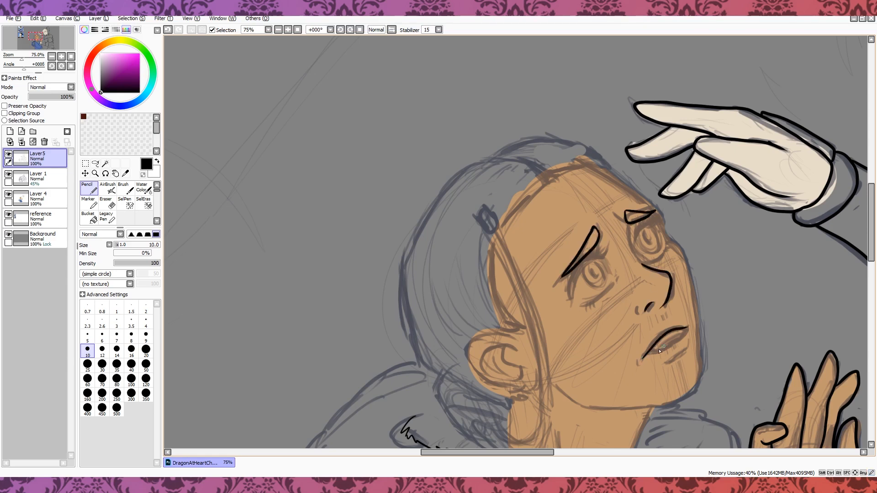
Ink Katara's lower lip, eyelashes and ear, tidying the hairline with the Eraser.
left_click_drag(637, 330, 677, 350)
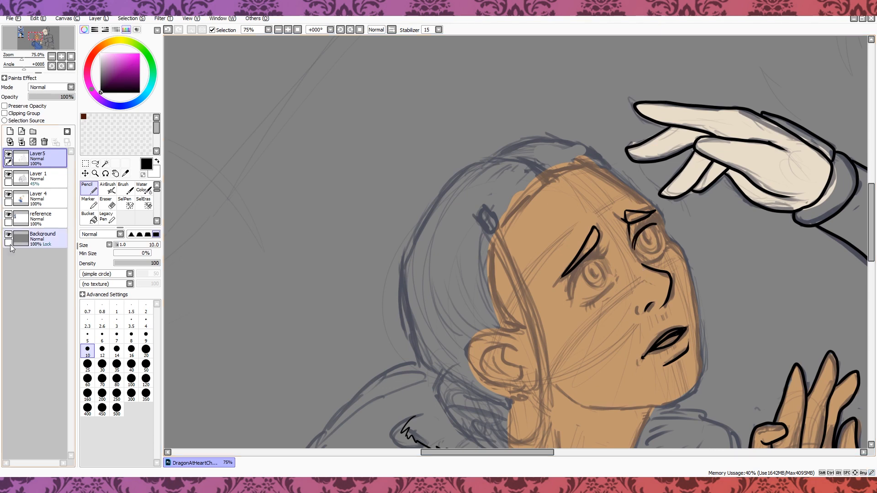
left_click_drag(649, 210, 664, 224)
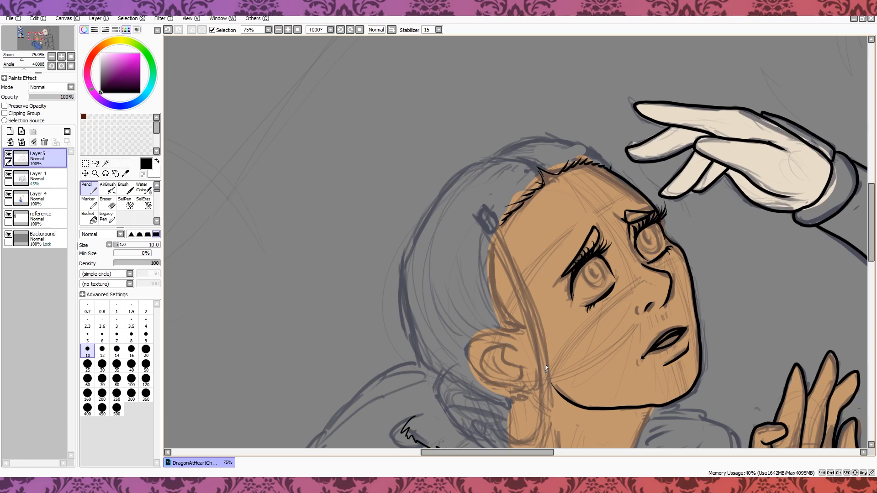
left_click(107, 200)
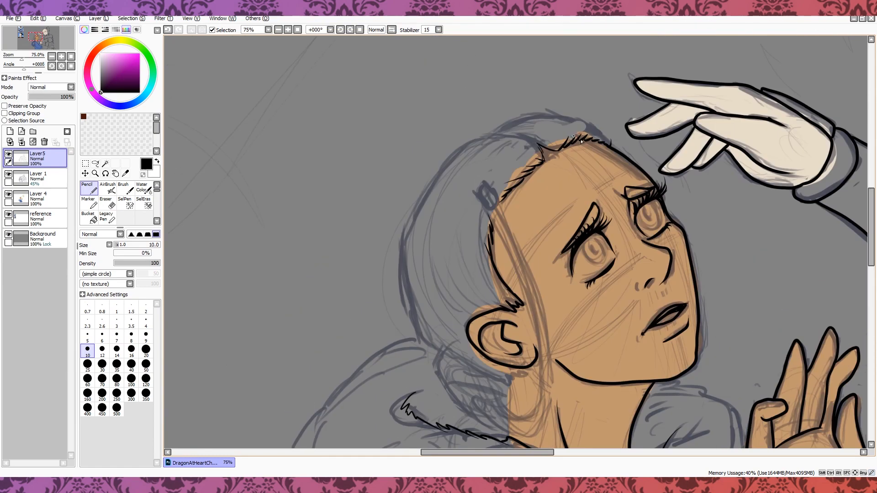
left_click(106, 199)
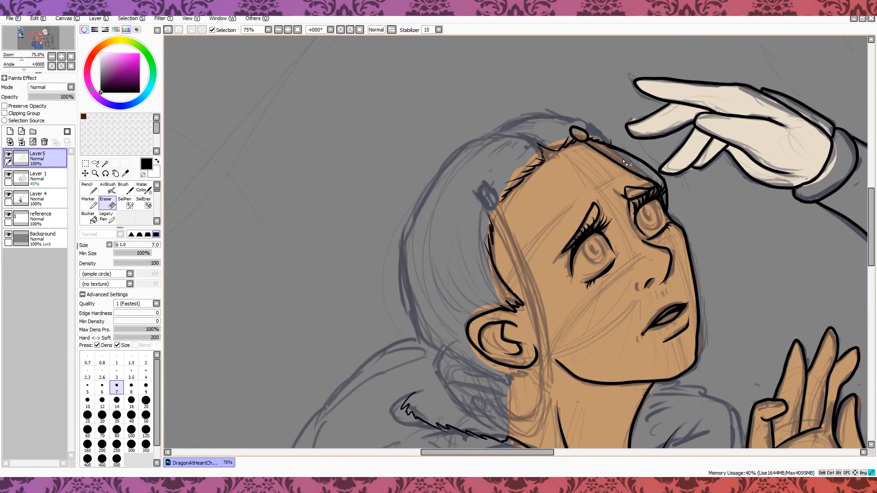
left_click(87, 186)
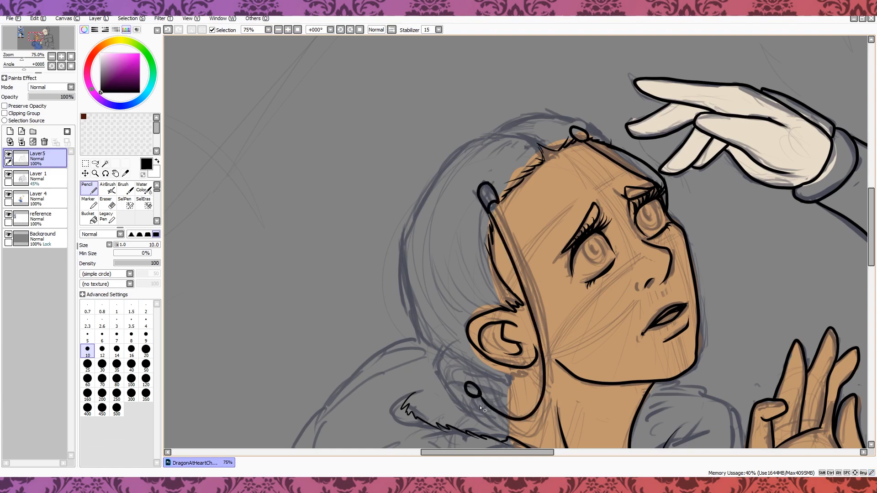
Ink the hair loop beside Katara's face and continue down toward her fur collar.
left_click_drag(492, 196, 548, 411)
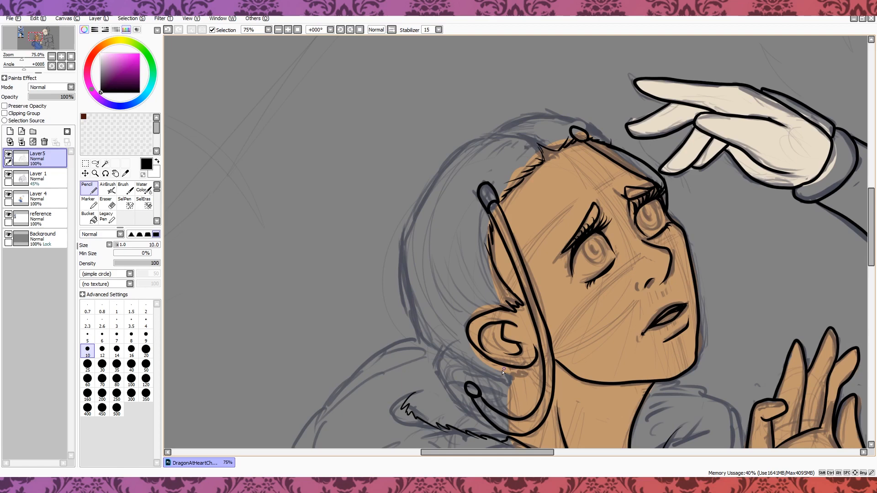
left_click(106, 196)
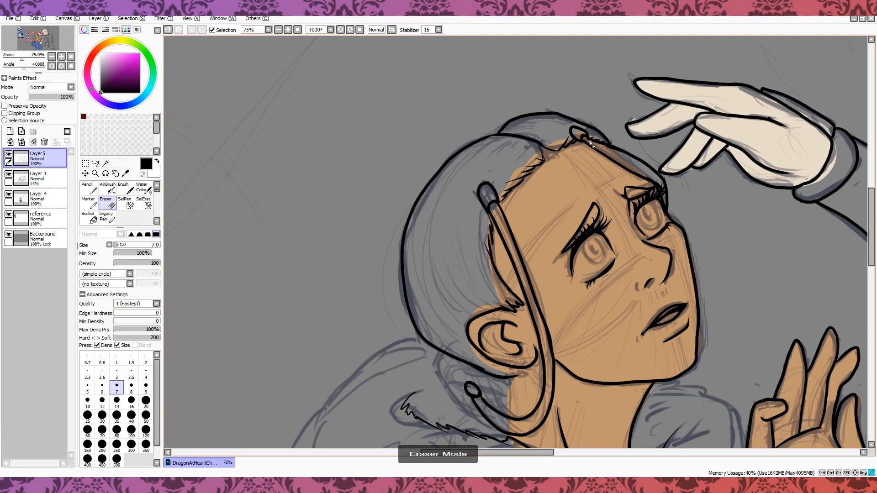
left_click(88, 185)
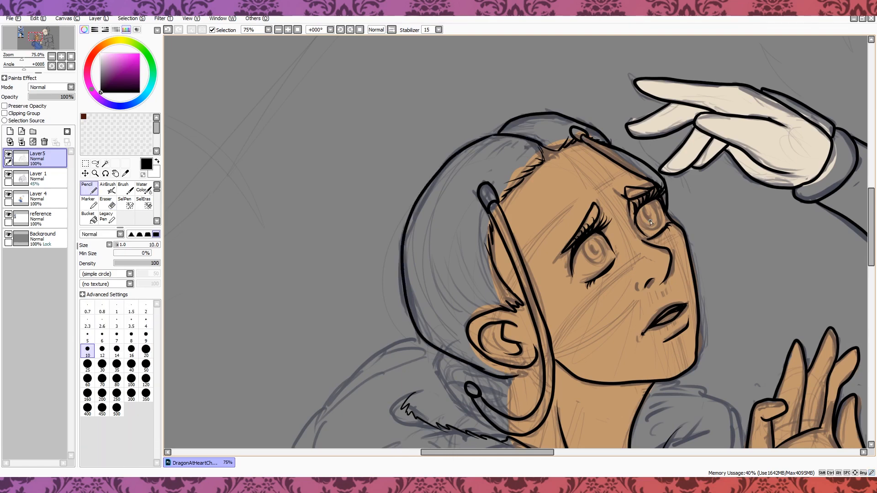
scroll("down", 3)
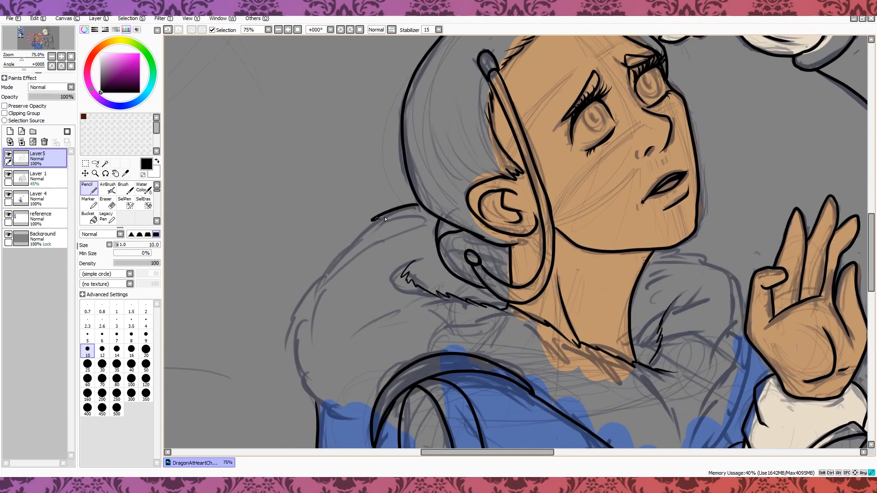
scroll("down", 3)
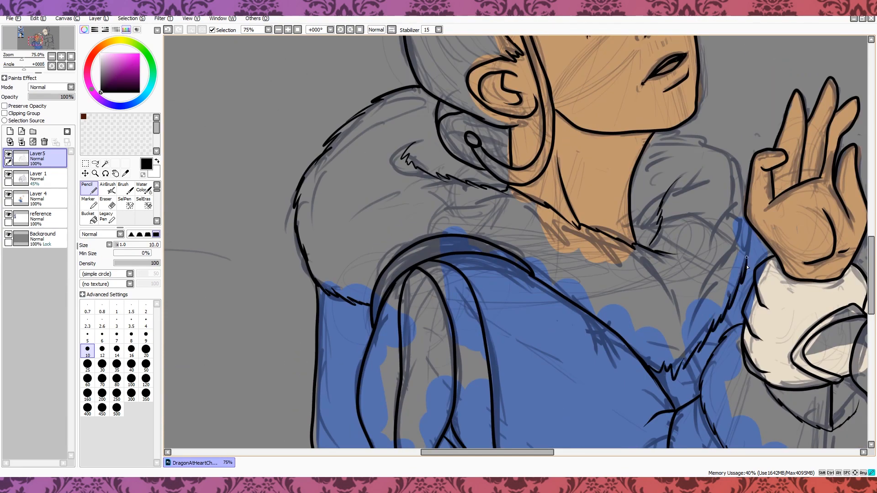
scroll("down", 3)
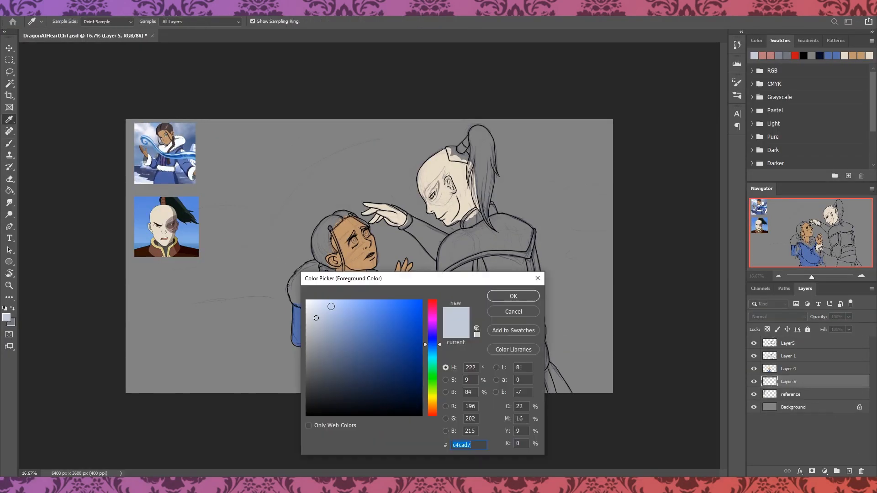
Paint a pale blue-grey snowy slope on Layer 6 and roughen its upper edge.
left_click(514, 296)
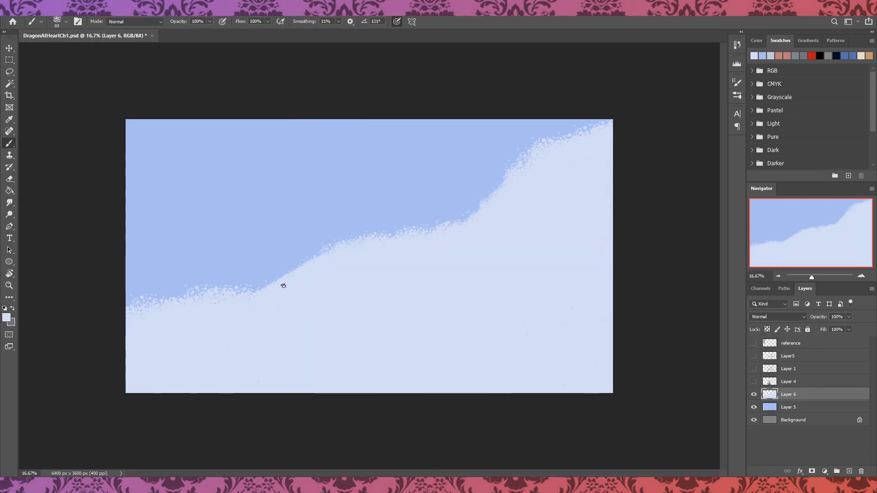
left_click_drag(283, 285, 179, 295)
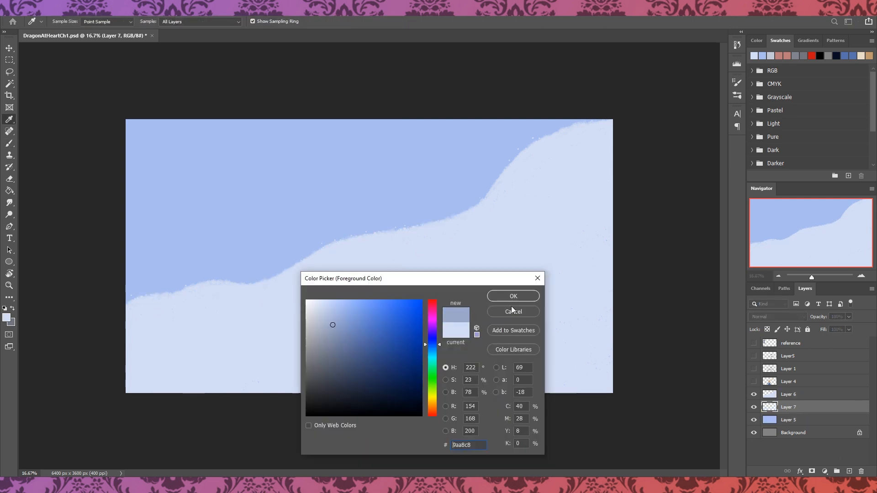
Paint a grey-blue ridge on Layer 7, then brush pale soft shading across the snowdrifts on Layer 6.
left_click(513, 296)
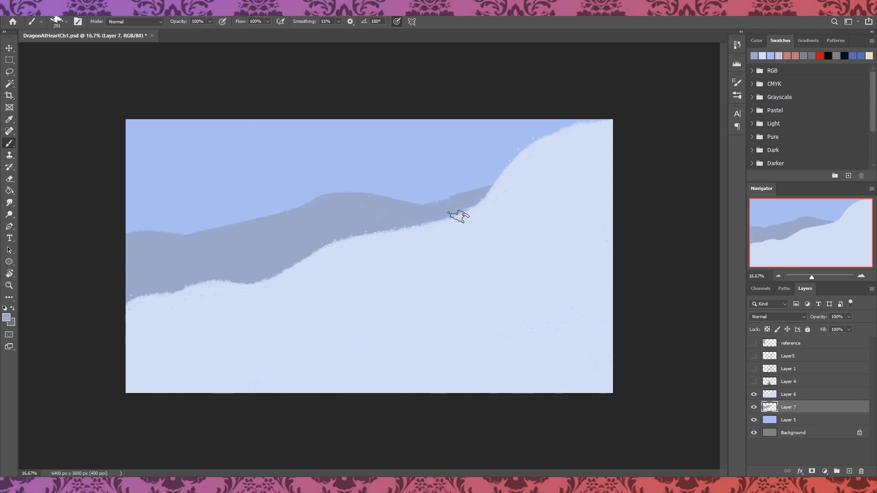
left_click(7, 318)
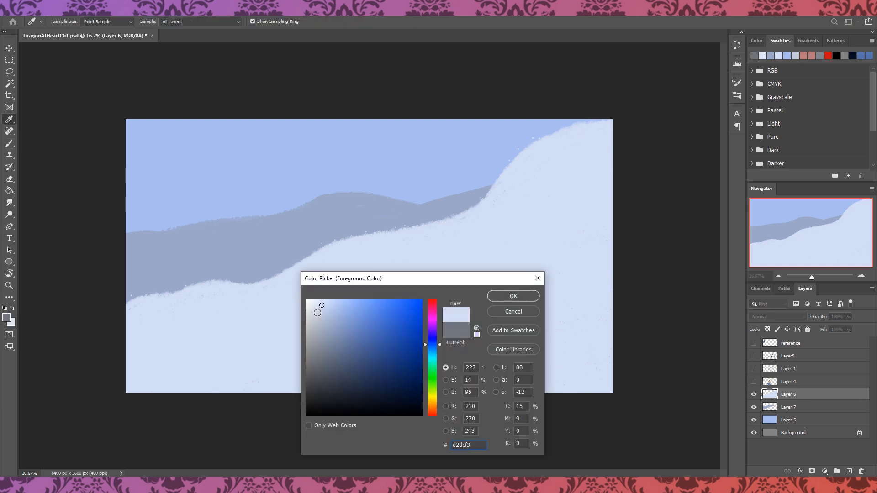
left_click(514, 296)
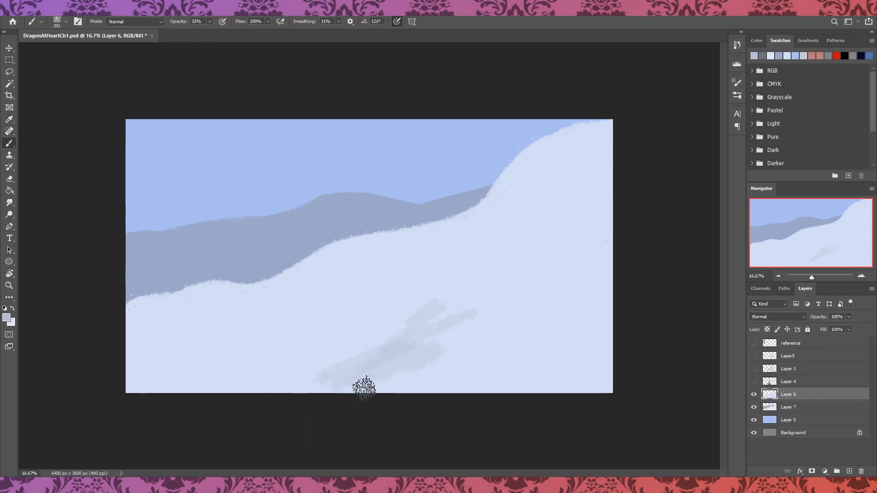
left_click_drag(364, 386, 196, 400)
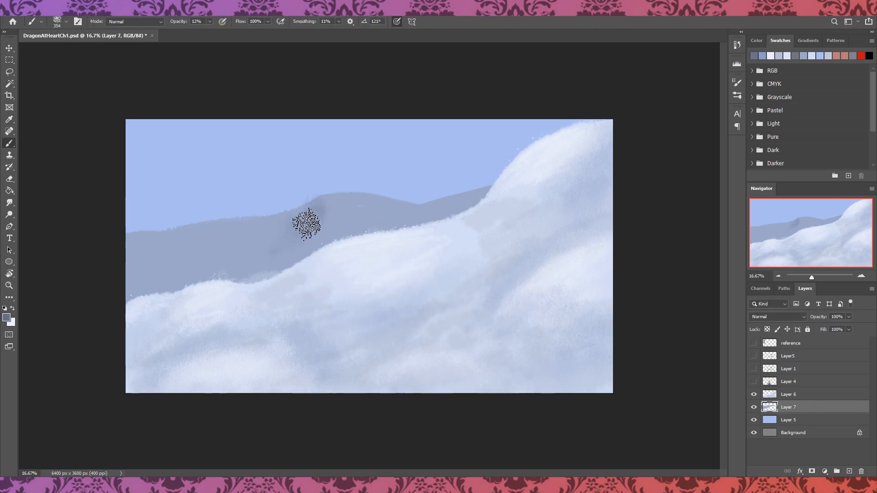
Dab pale yellow highlights onto the ridge and brighten the sky with a soft gradient.
left_click(6, 318)
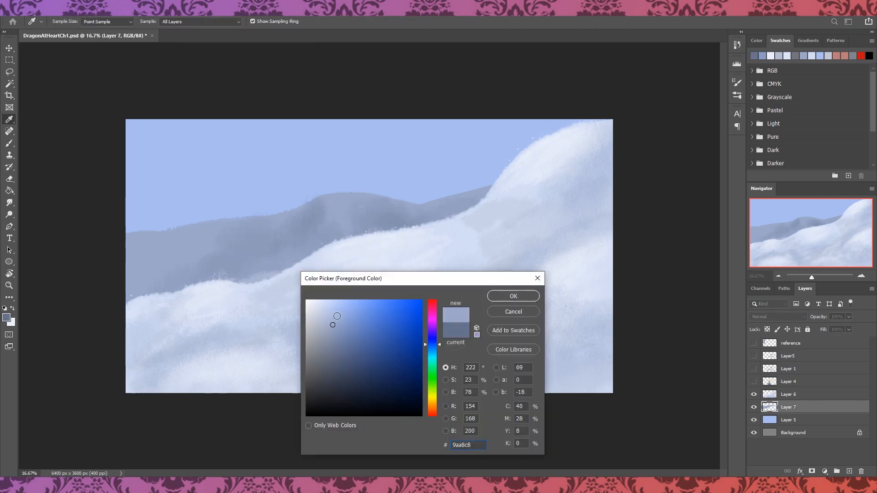
left_click(513, 296)
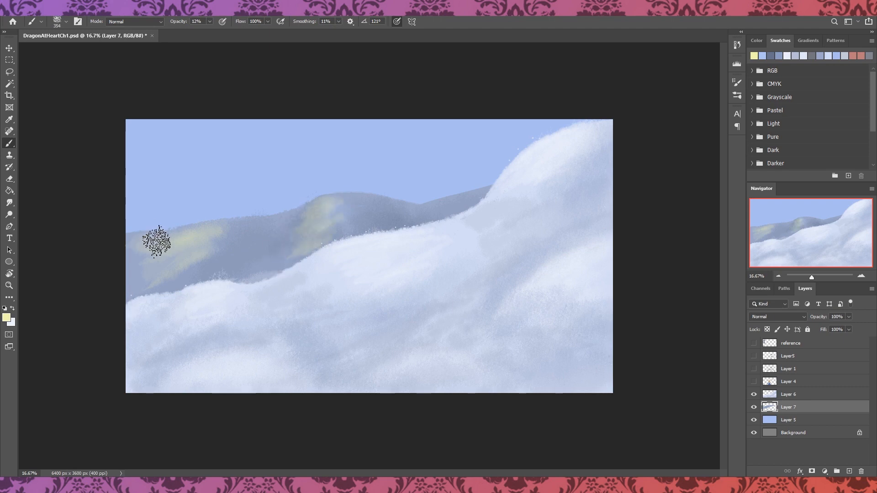
left_click(788, 394)
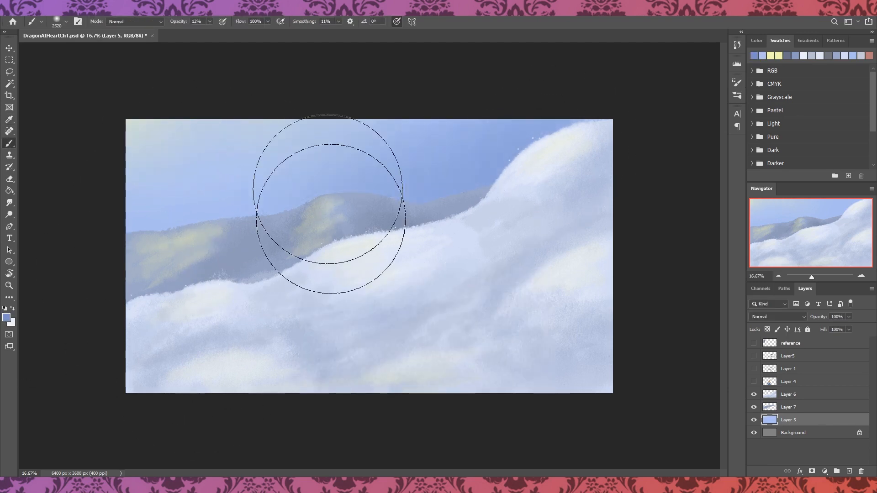
left_click_drag(330, 201, 517, 123)
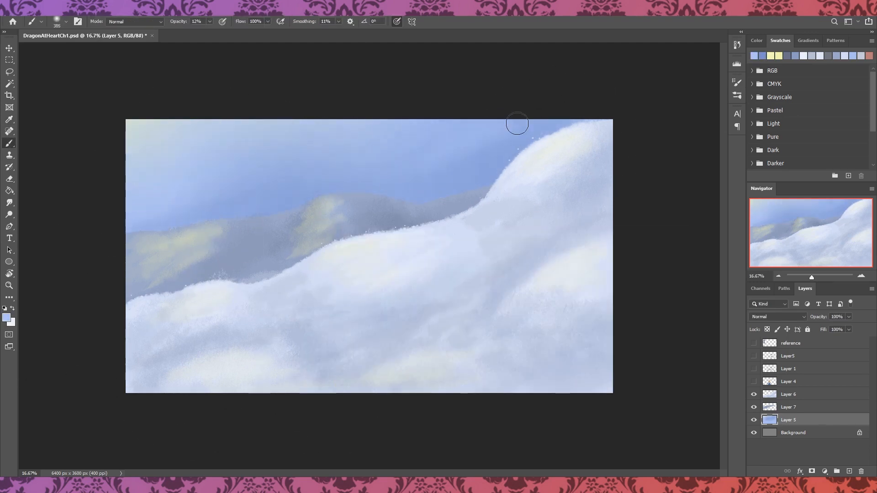
Paint dark Multiply streaks down the ridge, bright snow highlights and a sun glow in the upper-left sky.
left_click(789, 407)
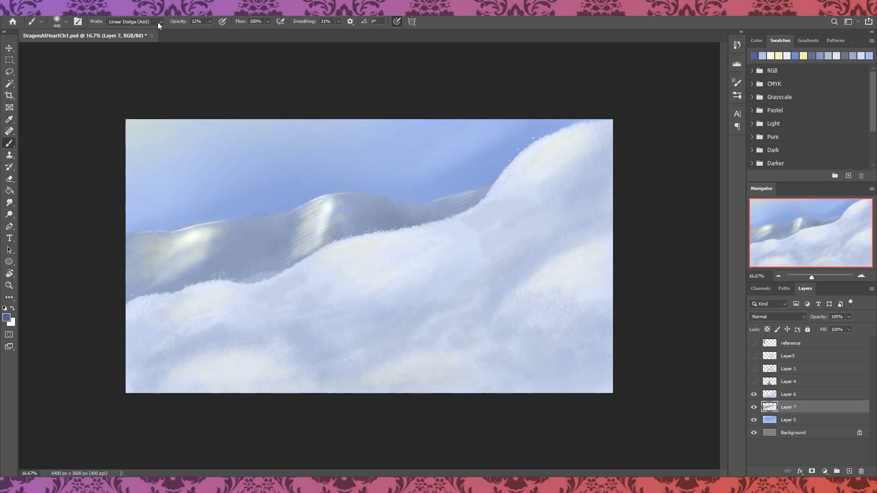
left_click(135, 22)
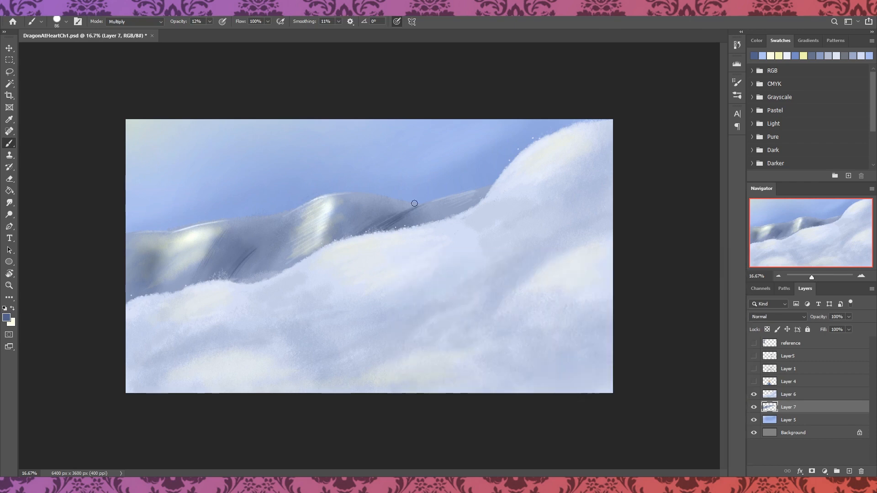
left_click_drag(414, 202, 378, 212)
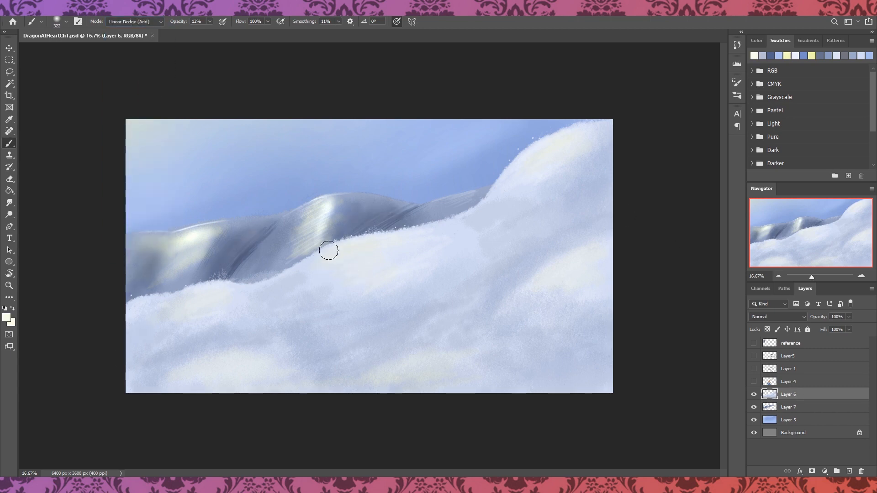
left_click_drag(328, 250, 199, 305)
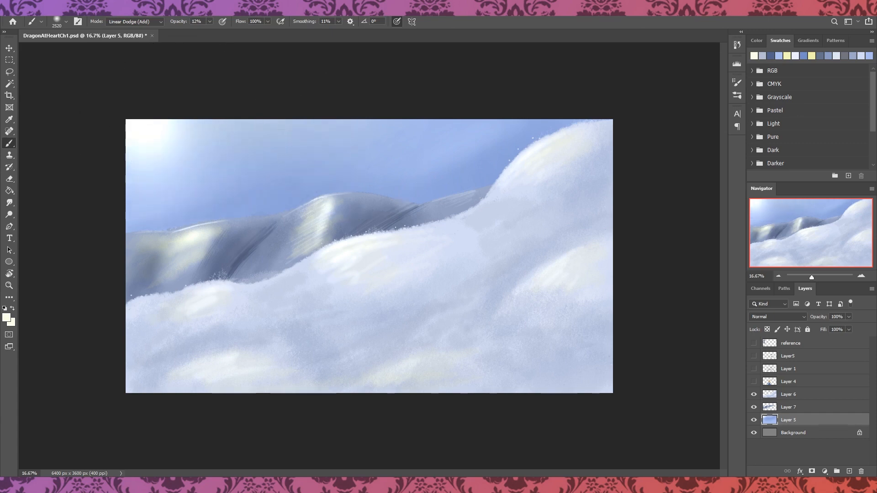
left_click(7, 319)
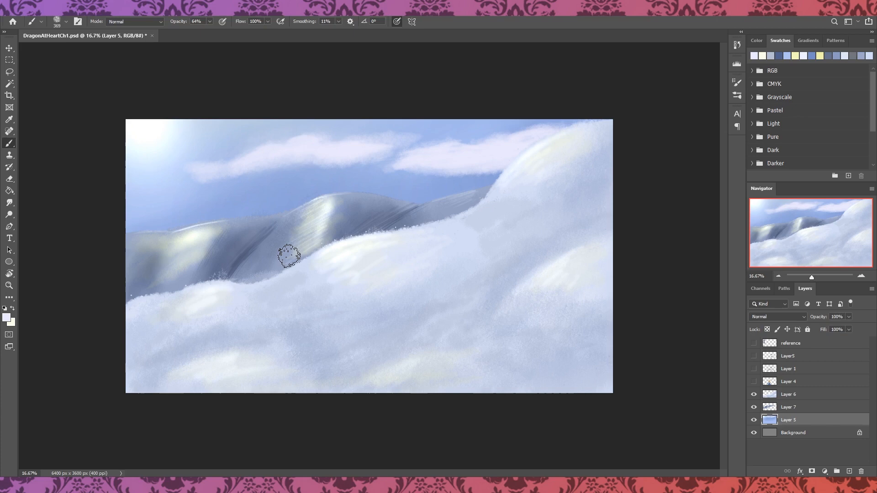
Tint the clouds with a lilac colour.
left_click(6, 318)
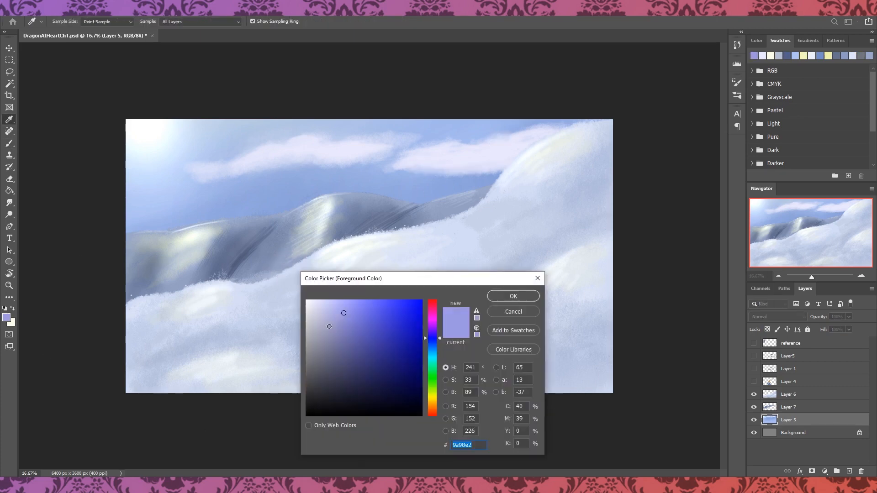
left_click(513, 296)
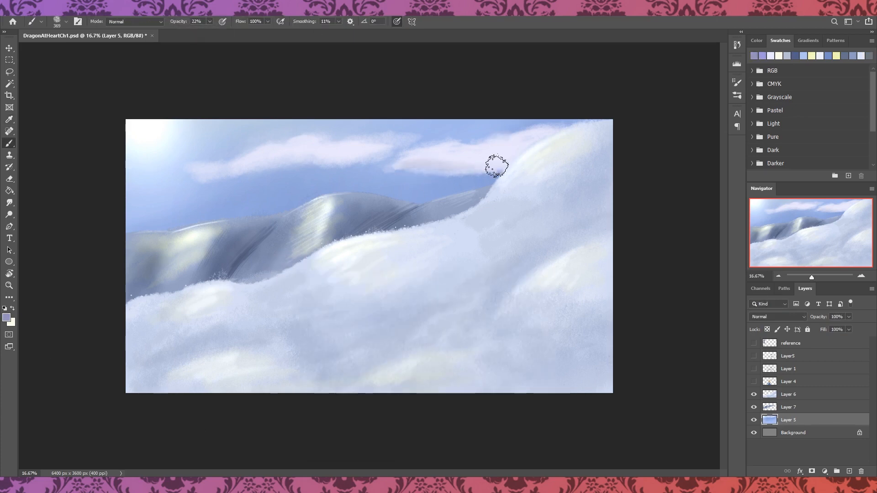
left_click_drag(495, 166, 332, 148)
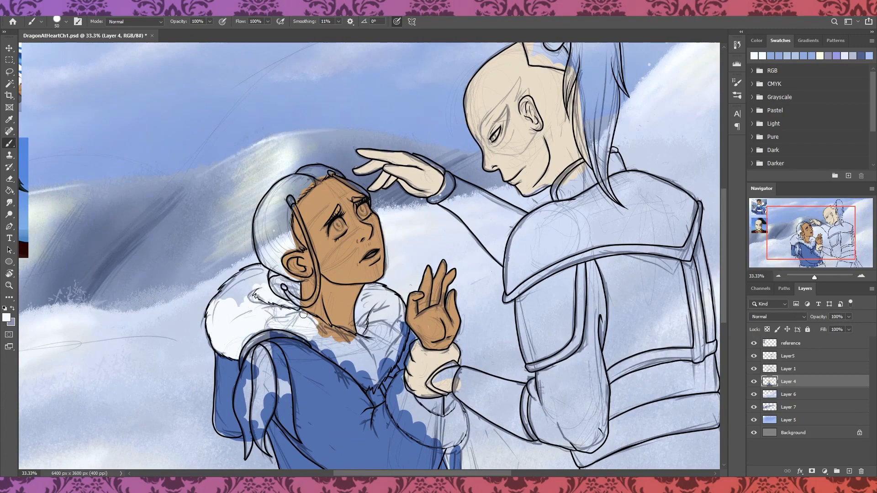
Flat-colour Katara's dark brown hair and white eyes, then pick a brown for Zuko's hair tie.
left_click_drag(303, 313, 327, 331)
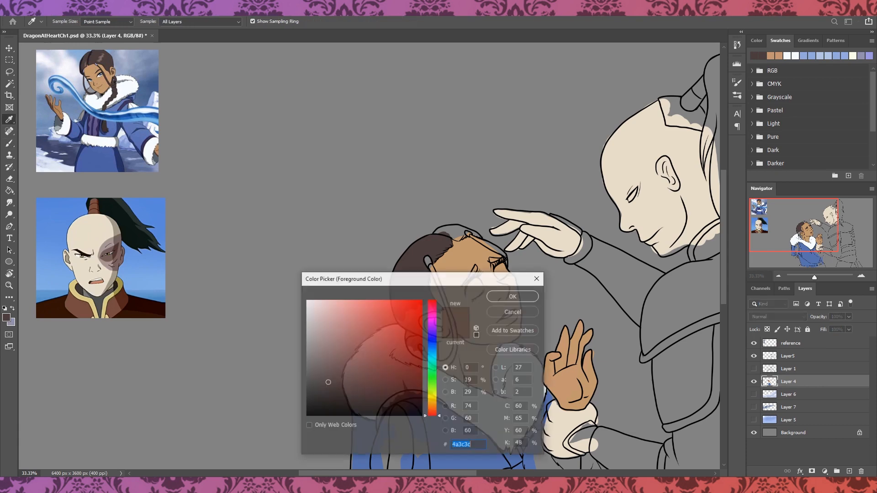
left_click(512, 296)
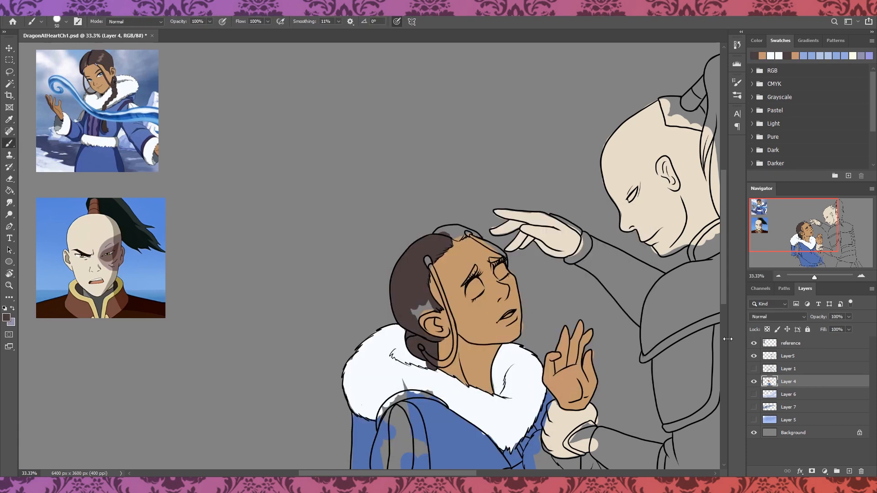
left_click(754, 368)
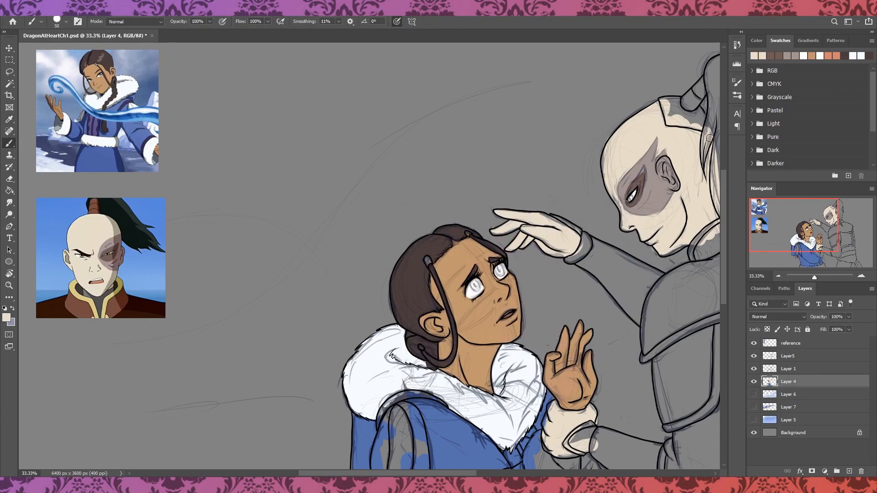
left_click(5, 318)
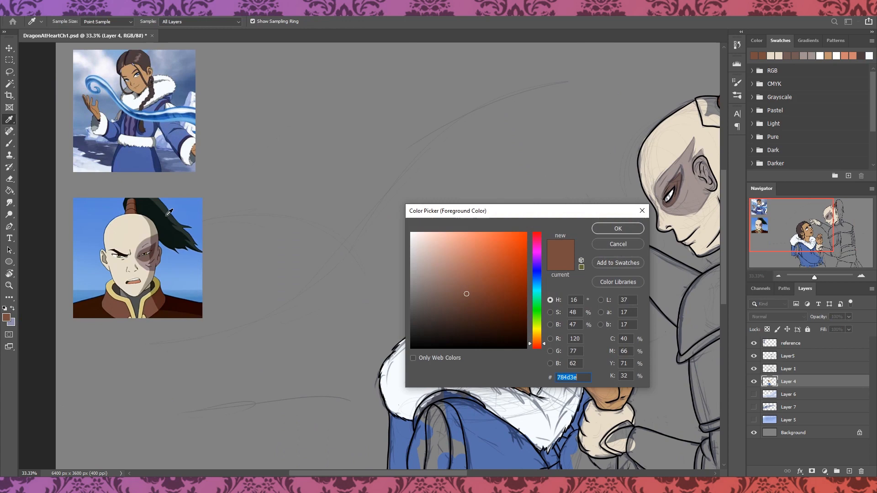
left_click(618, 228)
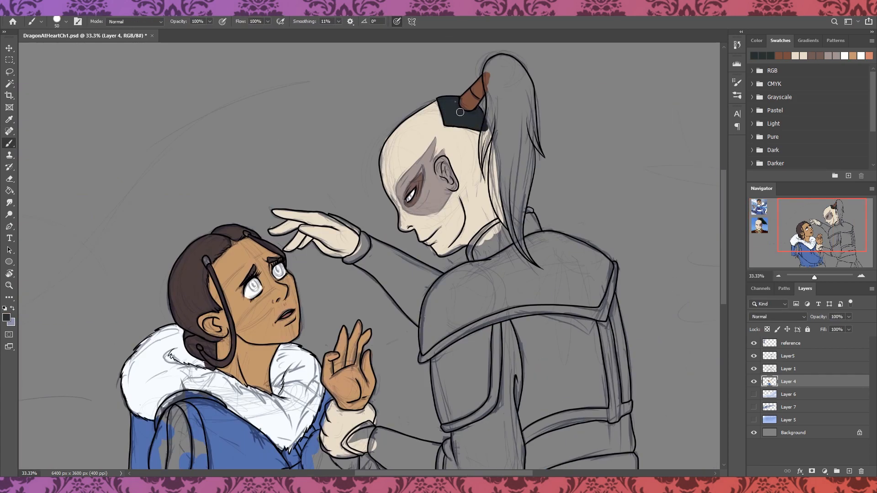
Colour Zuko's ponytail black and his shoulder armour dark brown on Layer 4.
left_click_drag(458, 112, 497, 107)
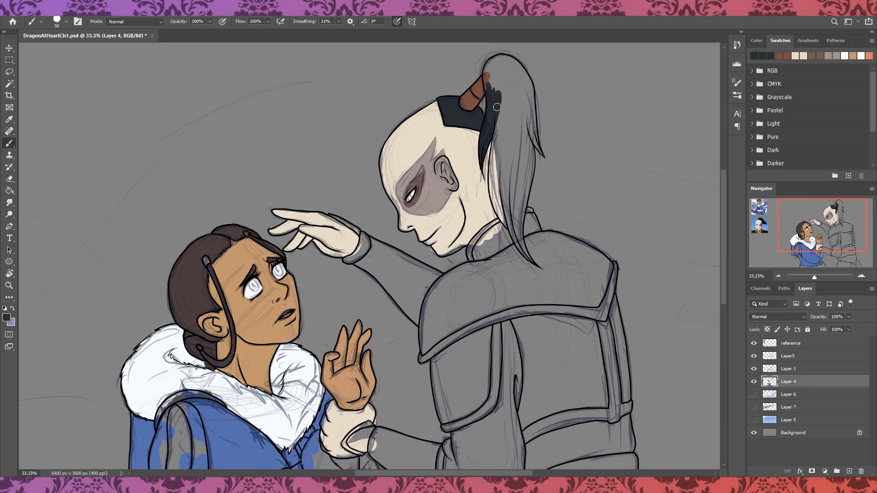
left_click_drag(503, 100, 501, 185)
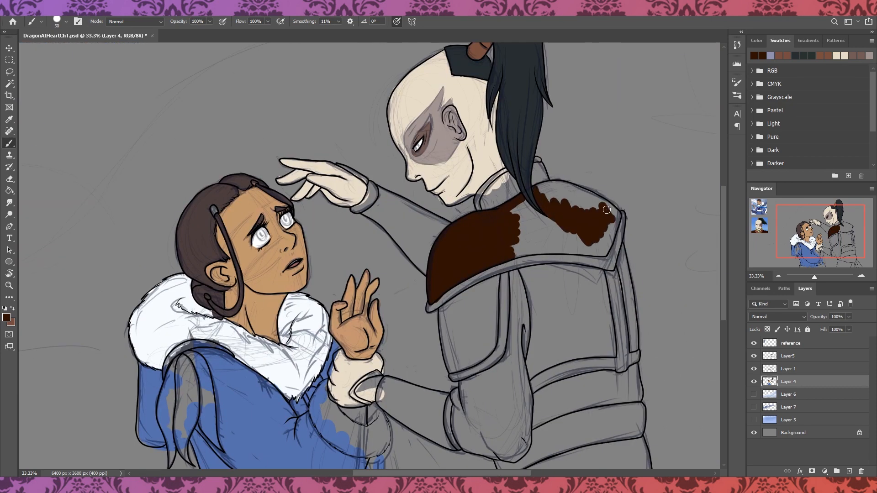
left_click_drag(606, 210, 564, 208)
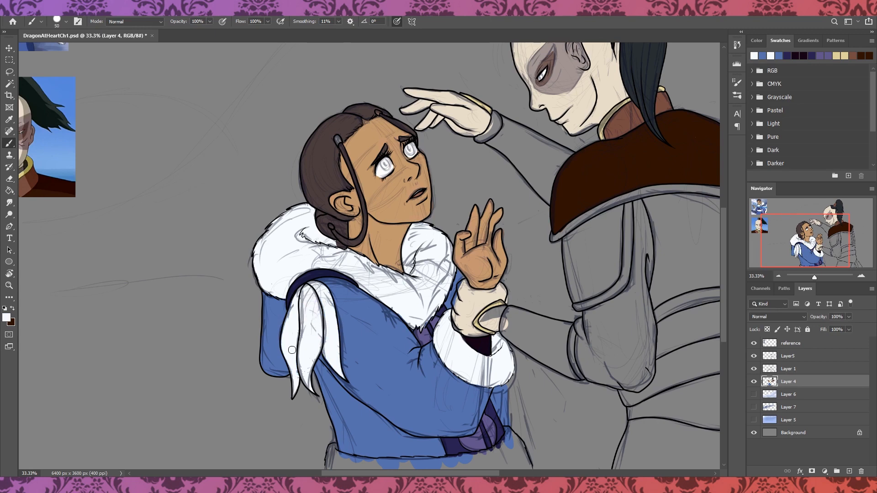
Paint Katara's hair ties muted lavender and Zuko's armour trim dark brown.
scroll("down", 3)
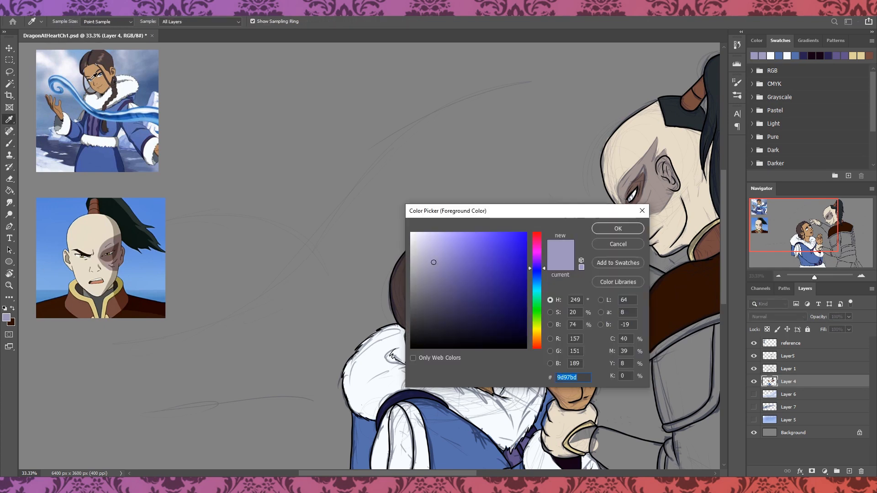
left_click(618, 229)
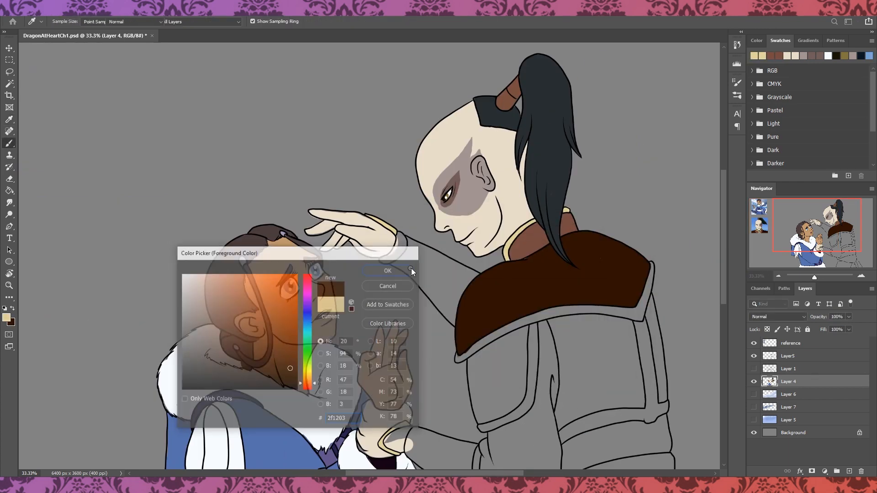
left_click(388, 270)
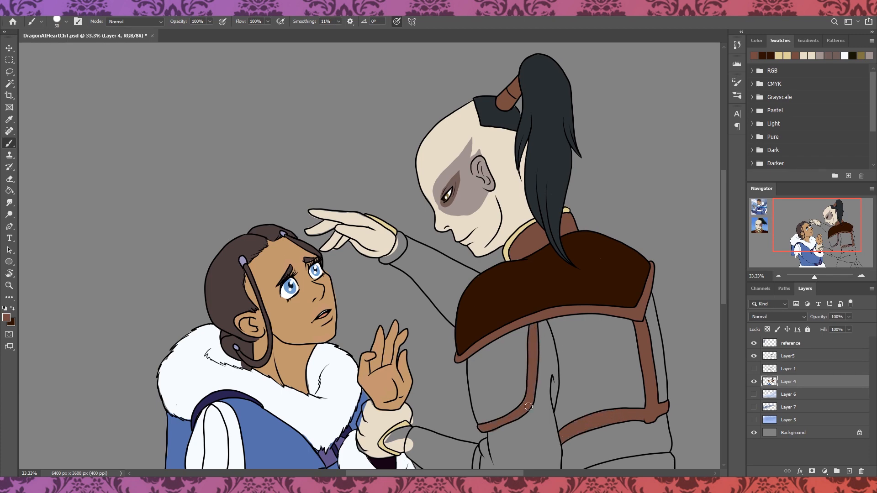
Darken Zuko's grey sleeve and fill his back armour plate and upper arm plate dark brown.
scroll("down", 3)
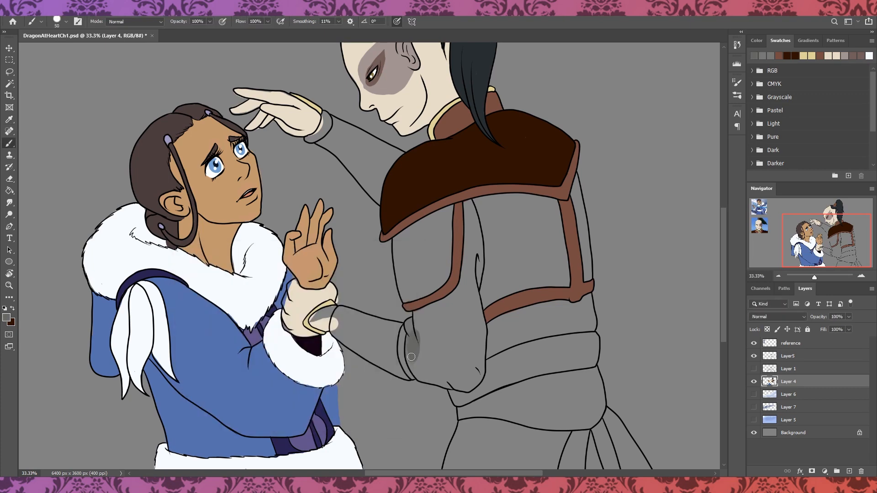
left_click_drag(411, 357, 471, 290)
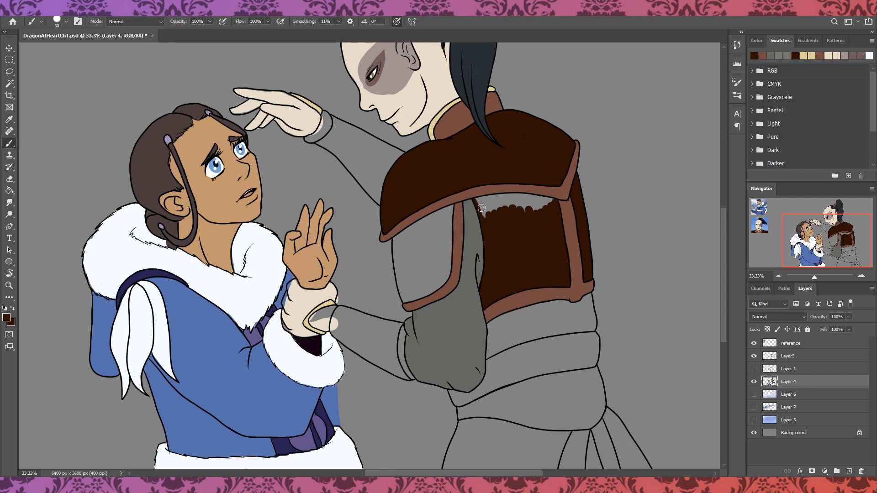
left_click_drag(493, 208, 425, 283)
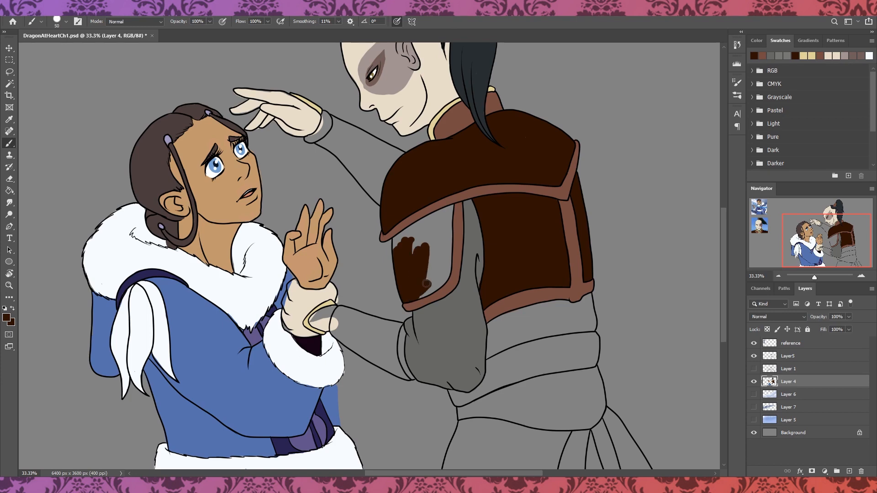
left_click_drag(425, 283, 416, 248)
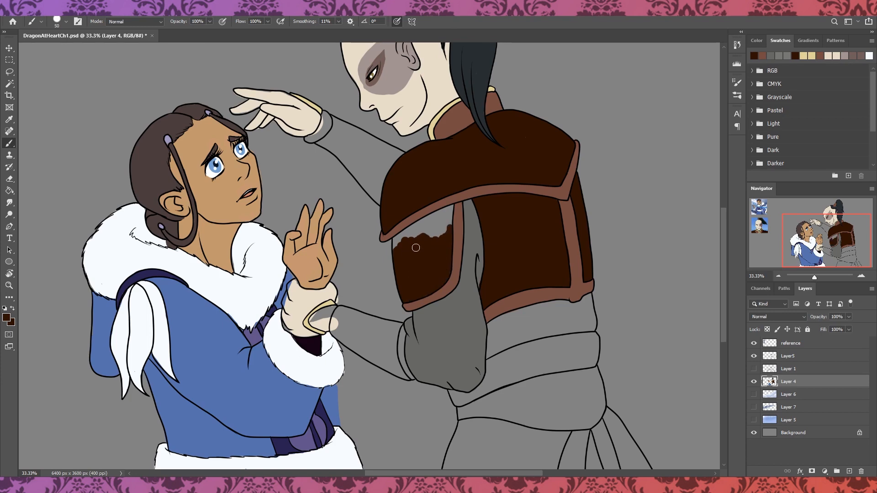
left_click_drag(415, 247, 403, 343)
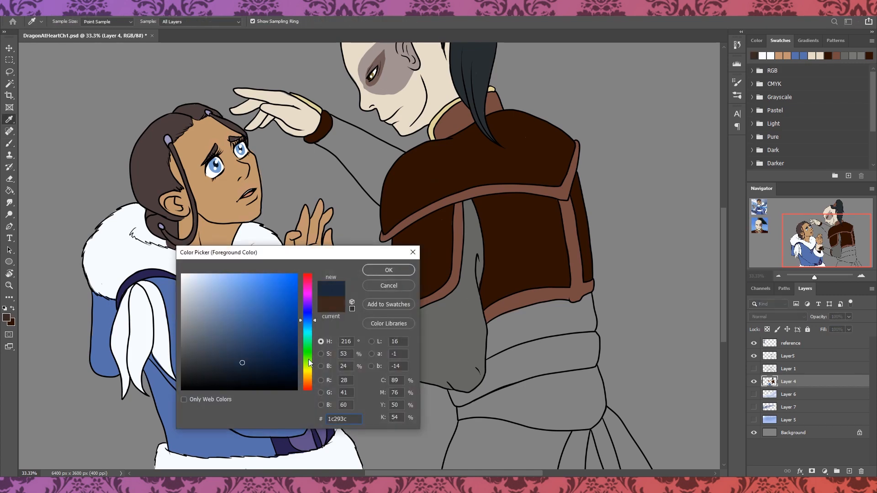
Paint Zuko's forearm guard dark brown with the confirmed colour.
left_click(389, 270)
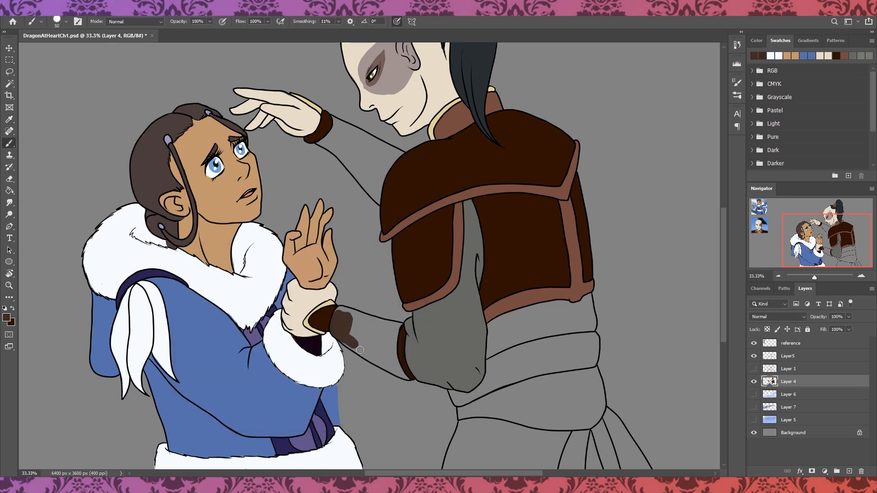
left_click_drag(360, 350, 393, 354)
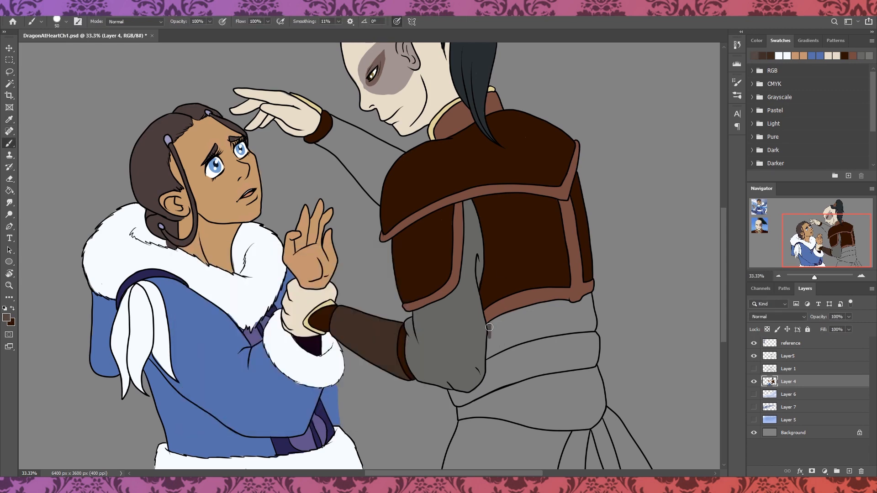
left_click_drag(490, 327, 569, 305)
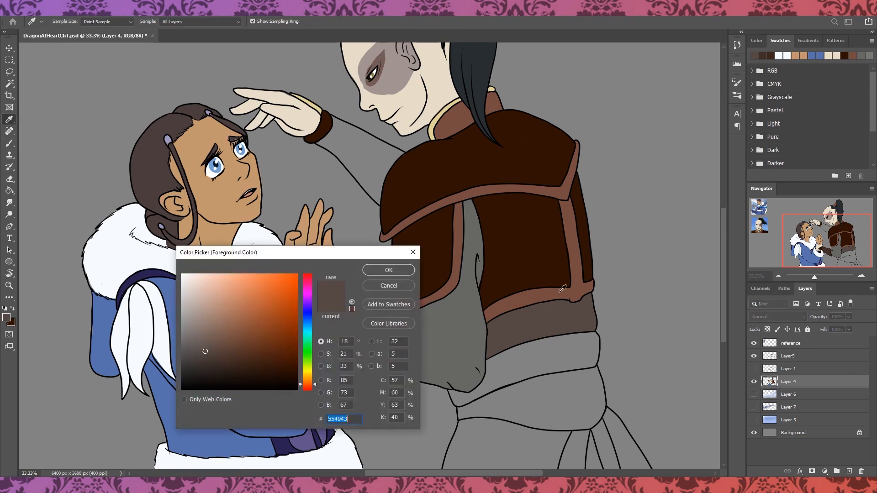
Colour Zuko's belt a greyish brown.
left_click(388, 270)
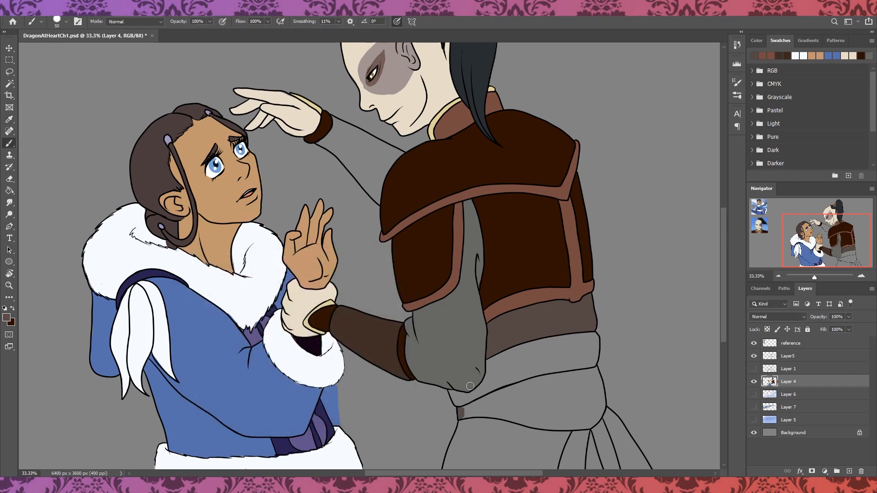
left_click_drag(470, 386, 539, 405)
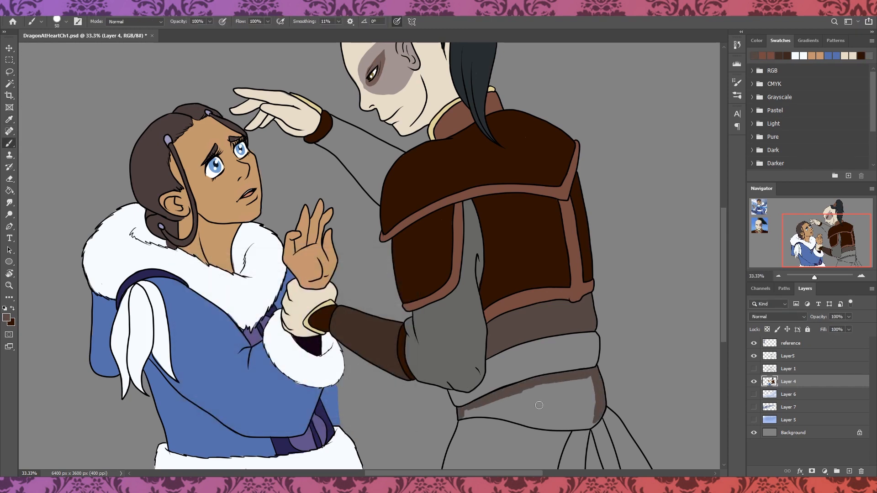
left_click(537, 401)
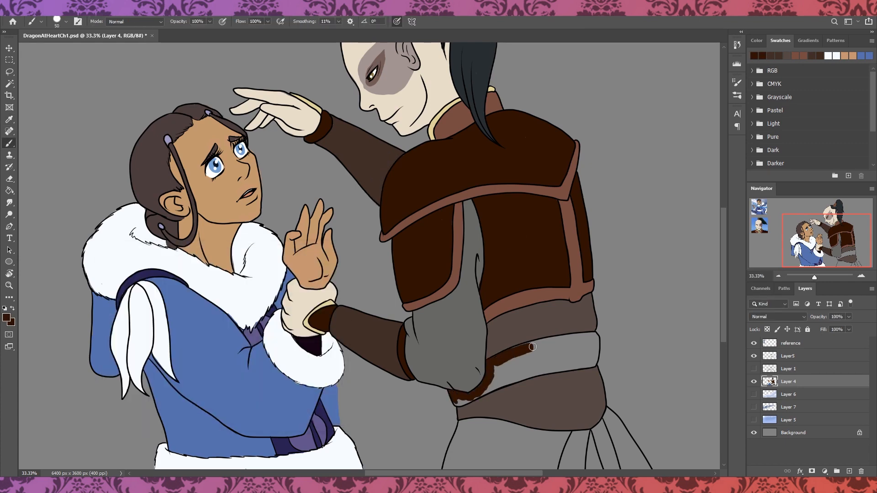
scroll("down", 3)
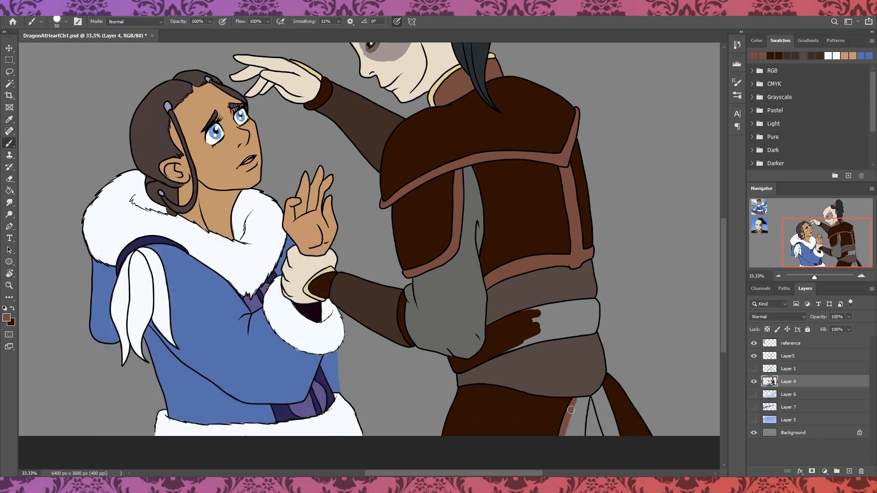
Reveal the snowy landscape and begin tinting Zuko's clothing pale blue on clipped Layer 8.
key("e")
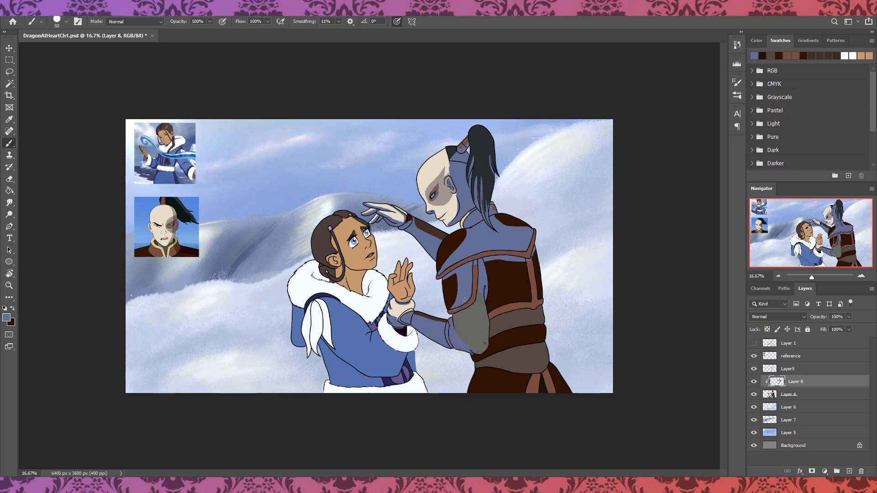
Brush the pale blue tint across Zuko's outfit on clipped Layer 8.
left_click_drag(464, 300, 484, 314)
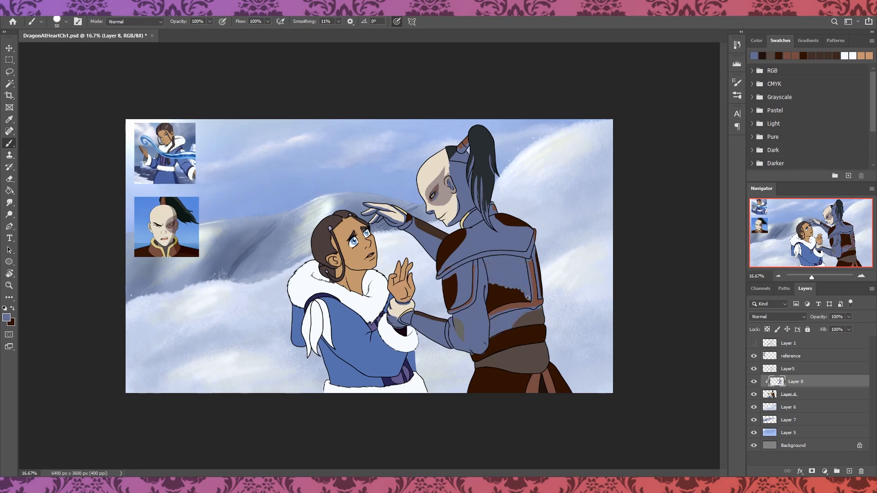
mouse_move(488, 398)
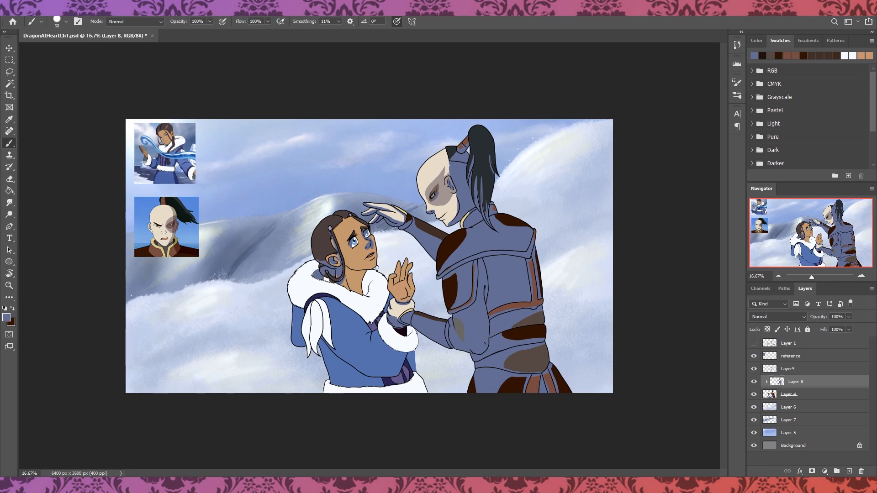
mouse_move(93, 128)
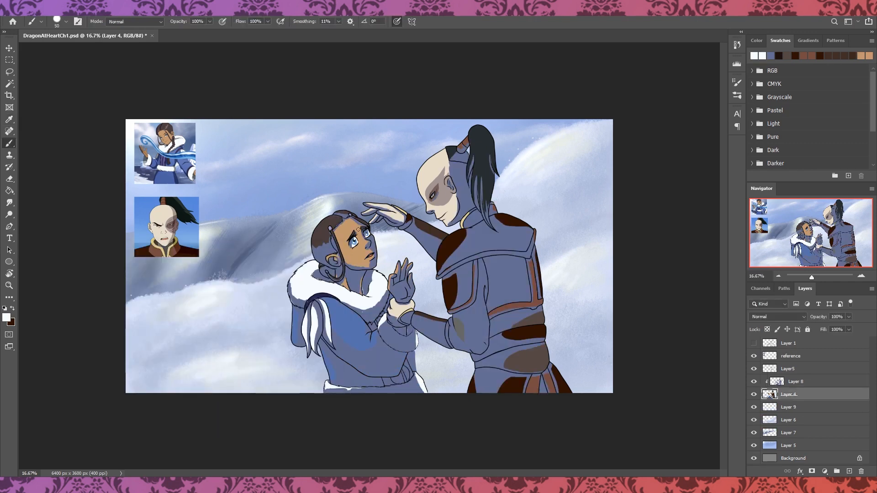
Set the blue tint Layer 8 to Multiply as shading and add a new empty Layer 10 for lighting.
left_click(796, 382)
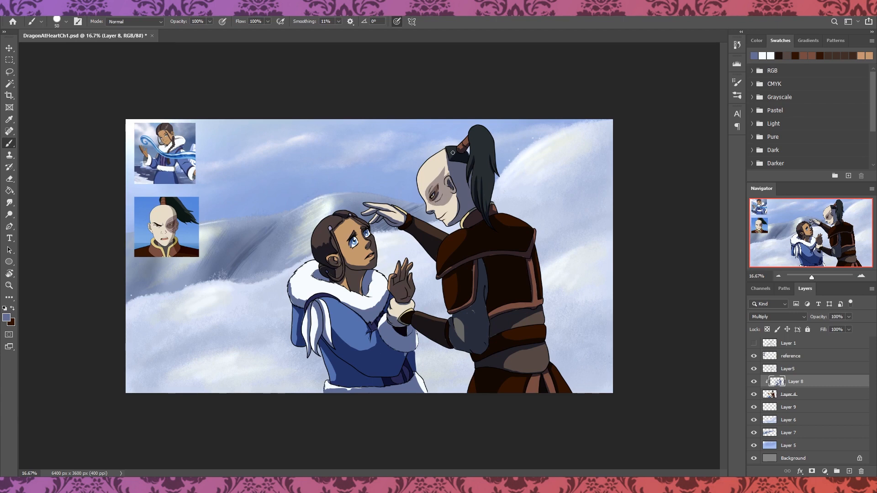
left_click(789, 395)
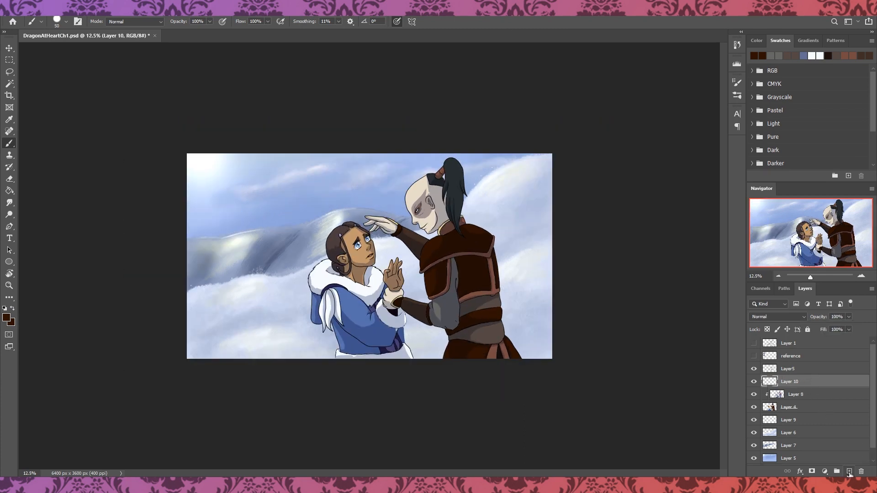
left_click(64, 22)
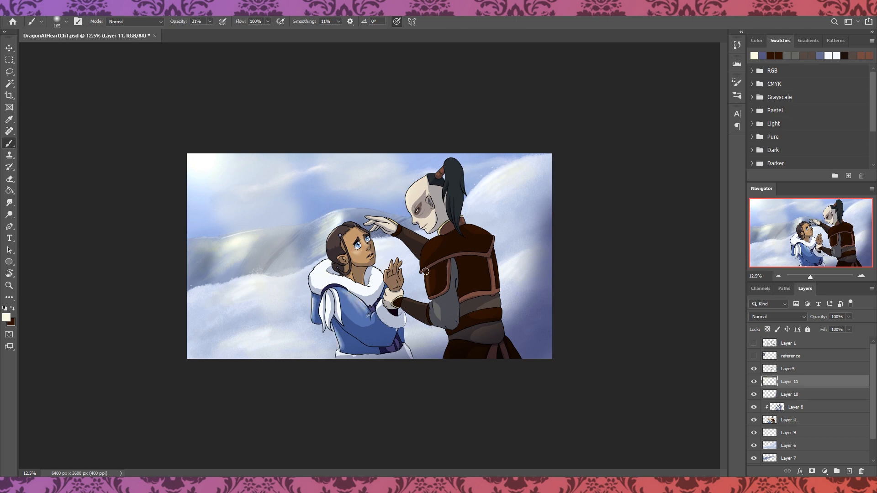
mouse_move(451, 201)
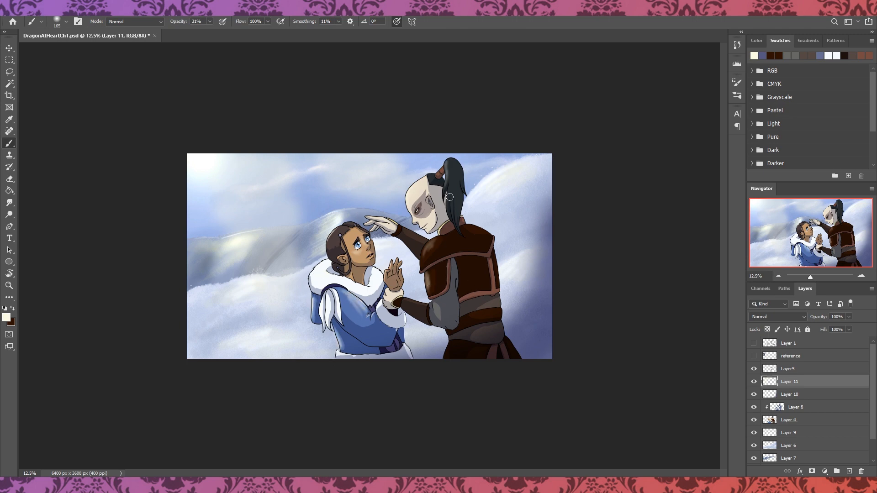
Set the 31%-opacity light Layer 11 to the Screen blend mode.
left_click(778, 316)
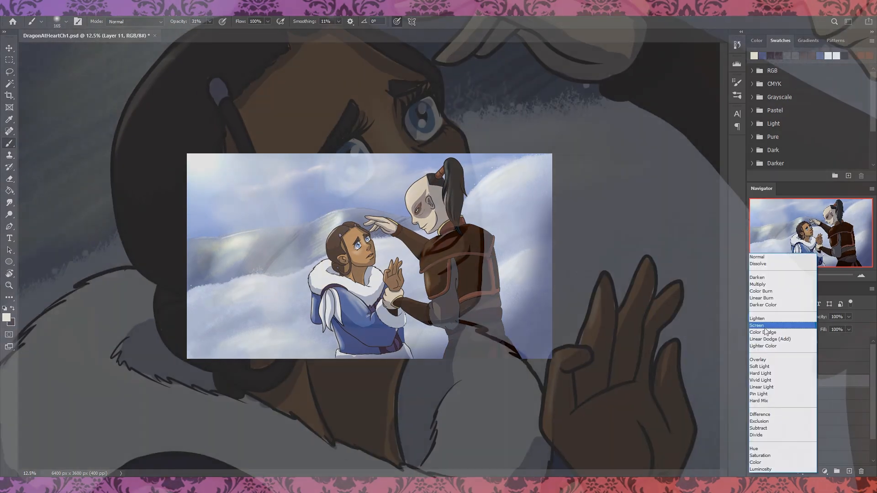